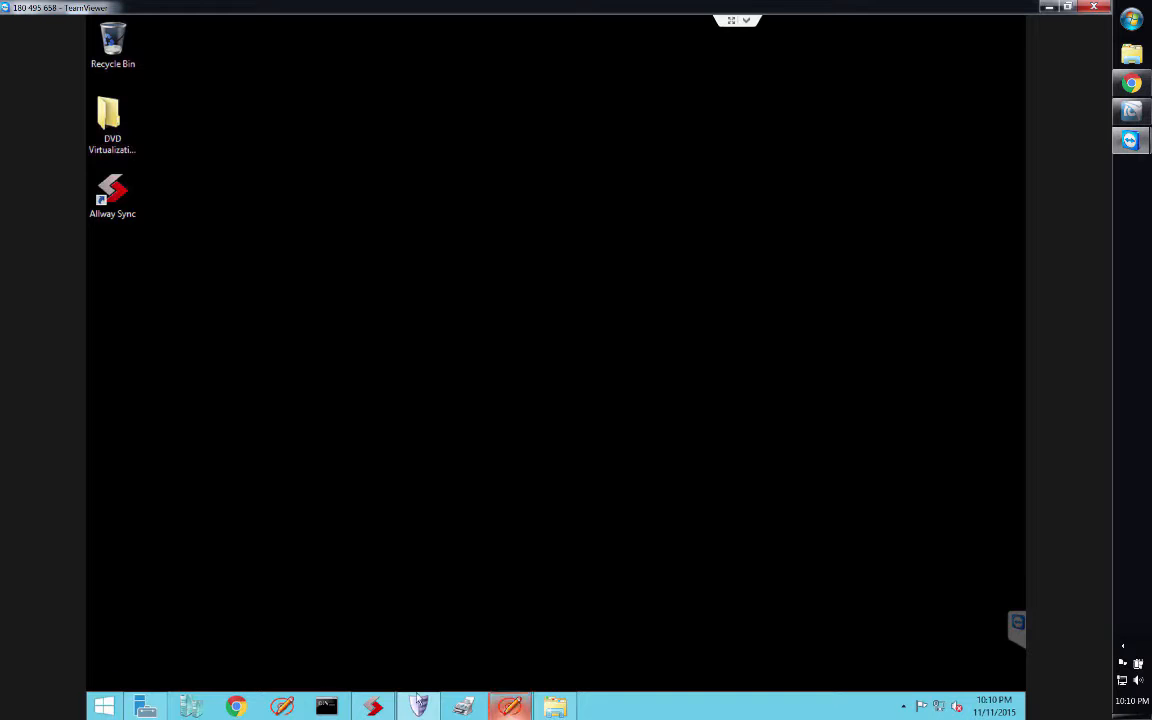
- Check the Virtual DVD ISO folder in Downloads, then close the folder window
left_click(104, 706)
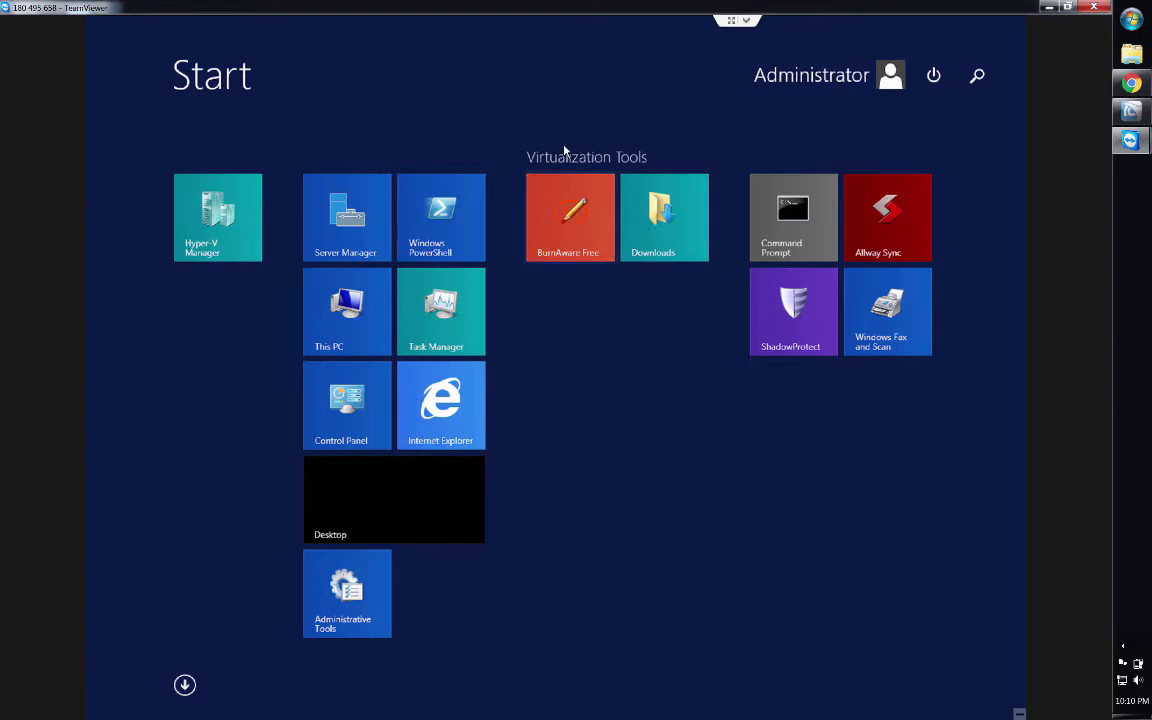
mouse_move(552, 248)
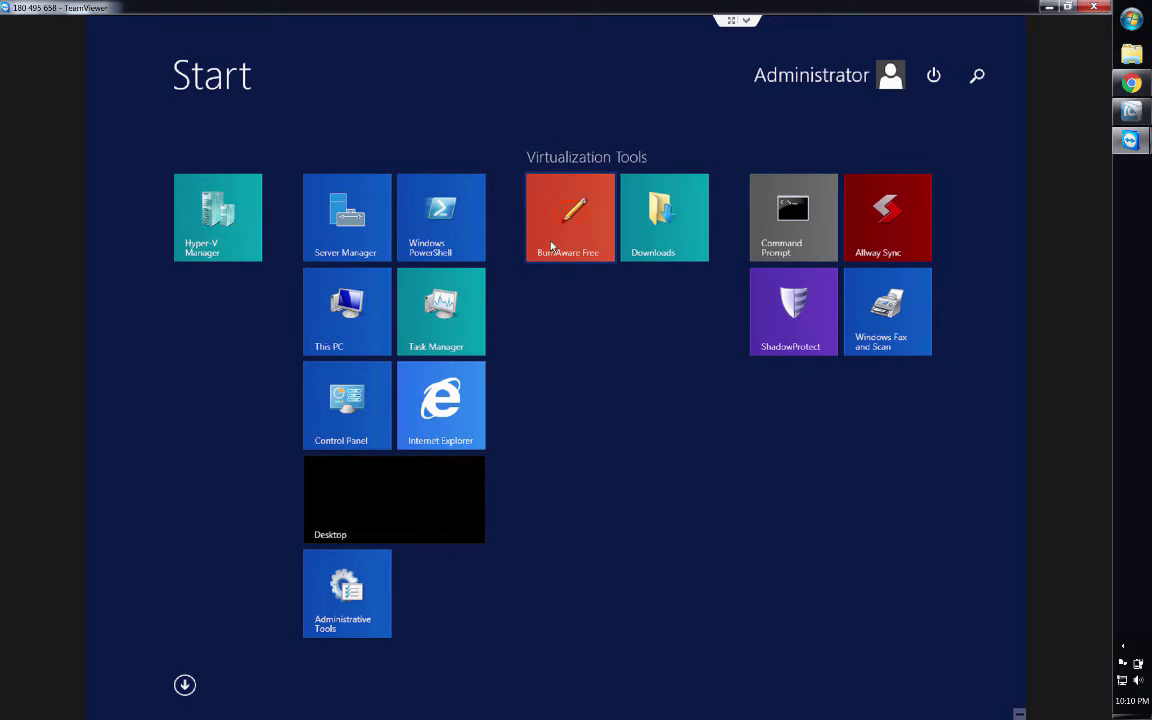
left_click(664, 216)
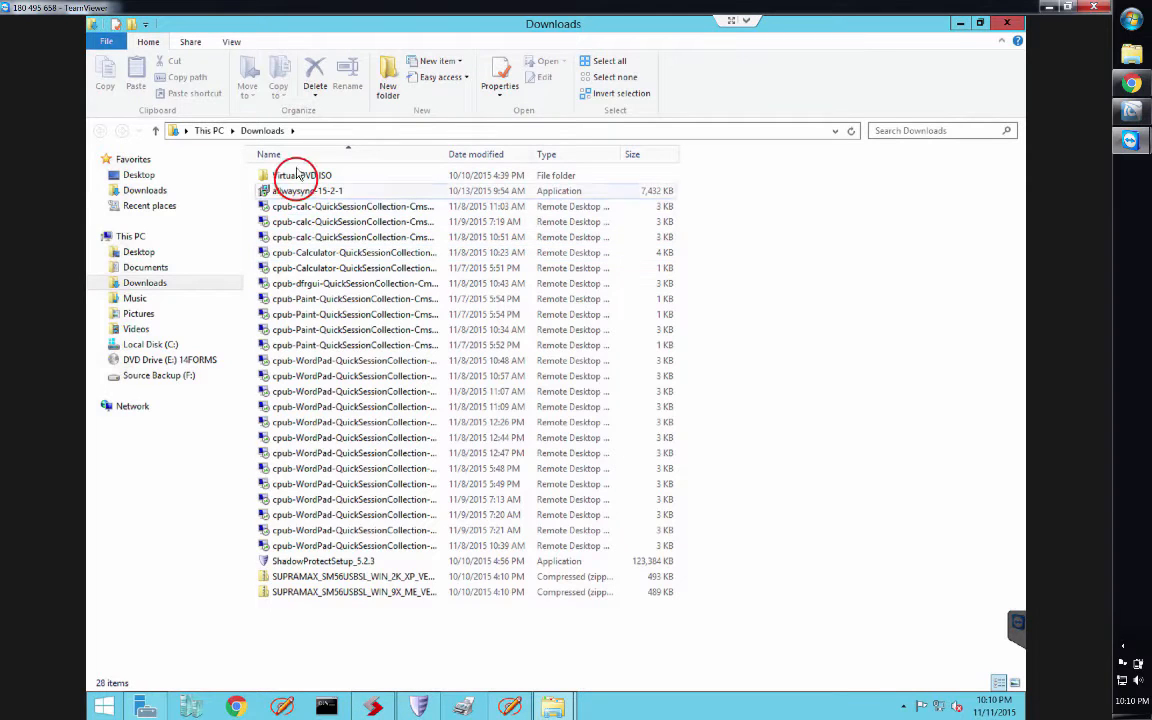
double_click(300, 176)
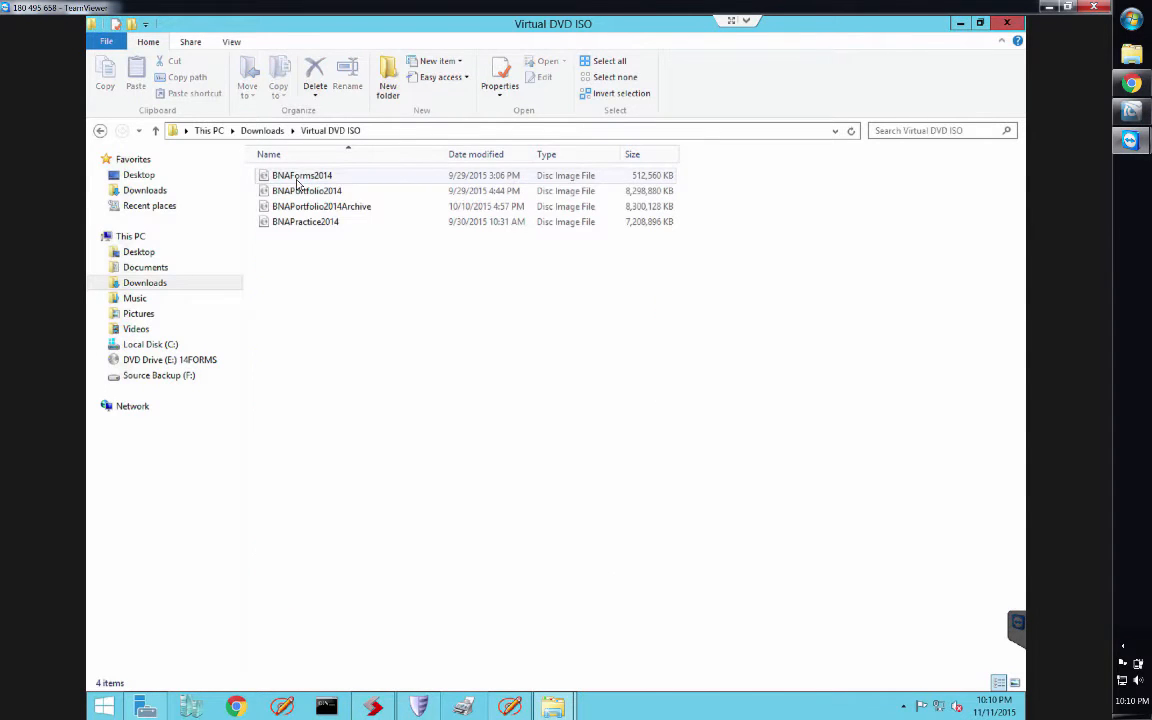
left_click(308, 190)
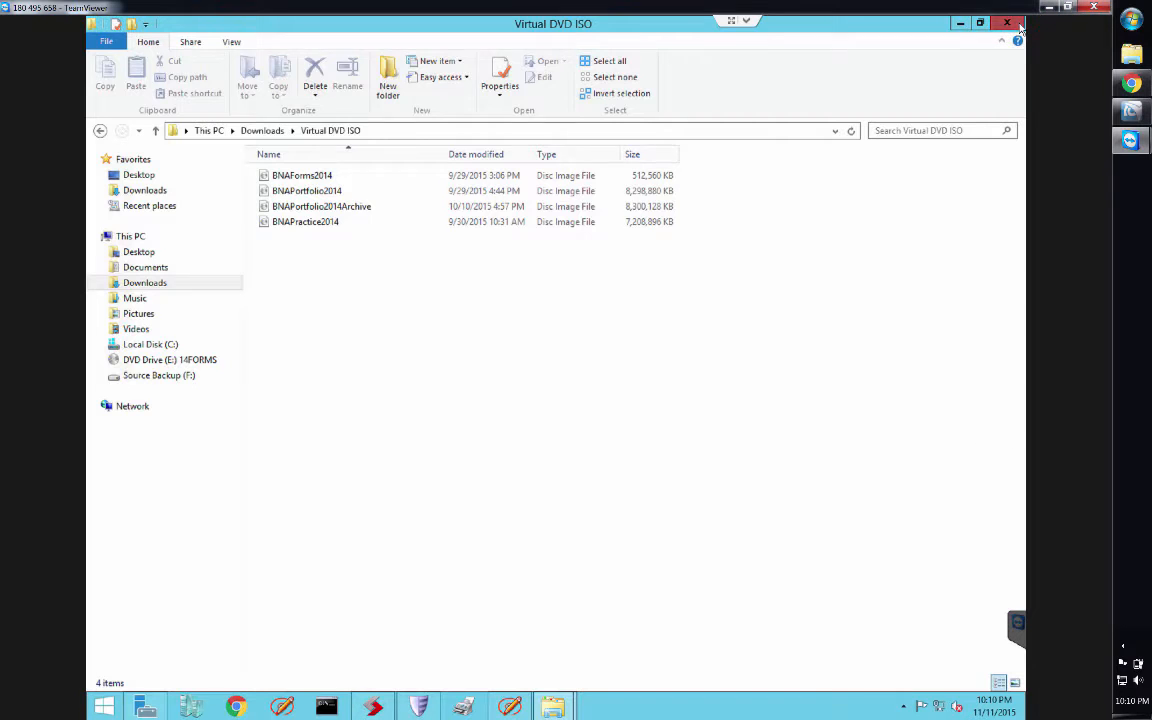
left_click(104, 708)
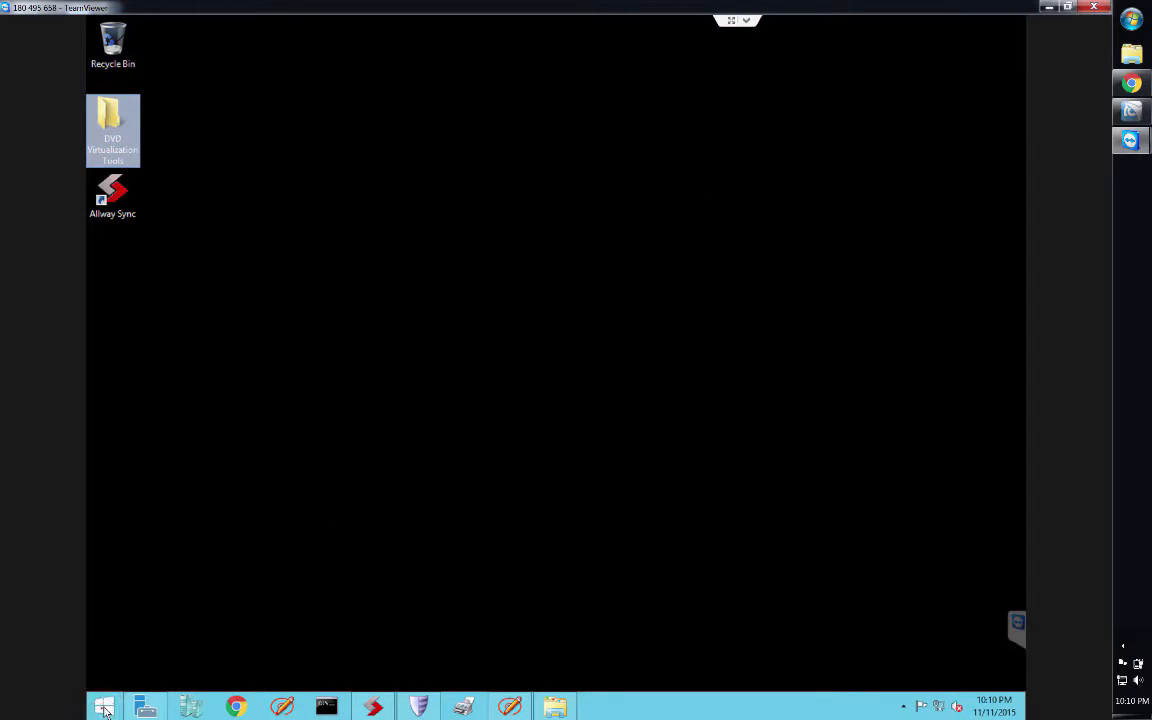
- Launch BurnAware Free and start its Copy to Image tool under Disc Images
left_click(104, 708)
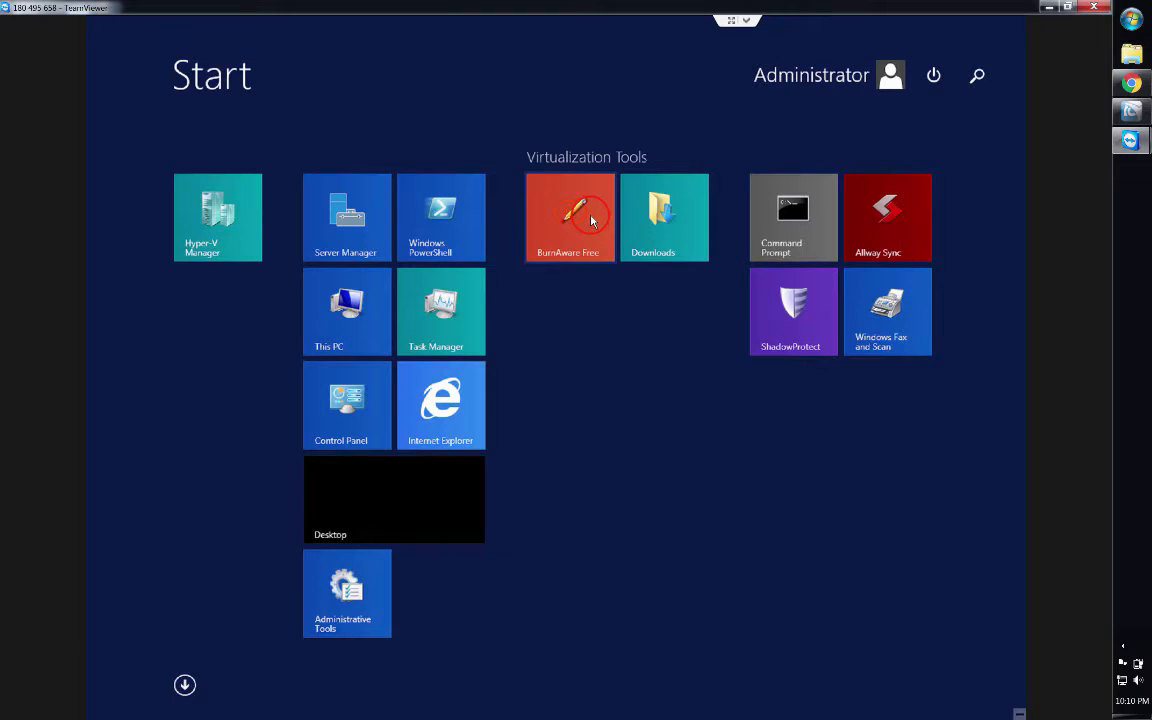
left_click(570, 216)
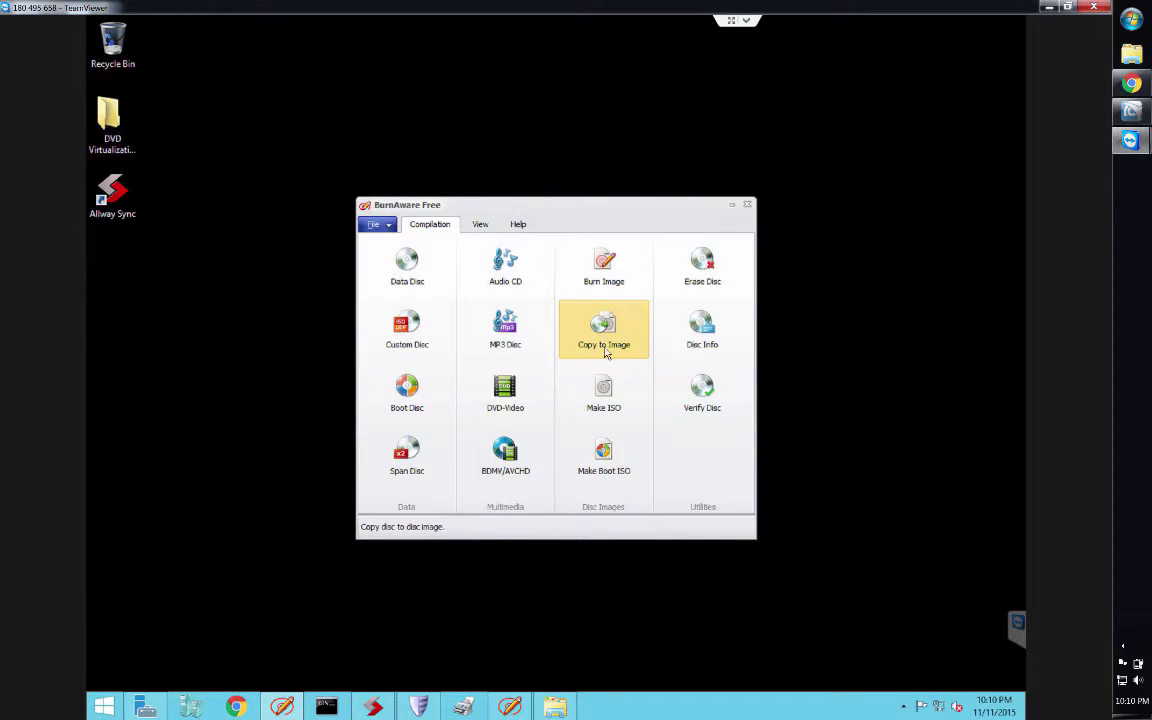
mouse_move(614, 344)
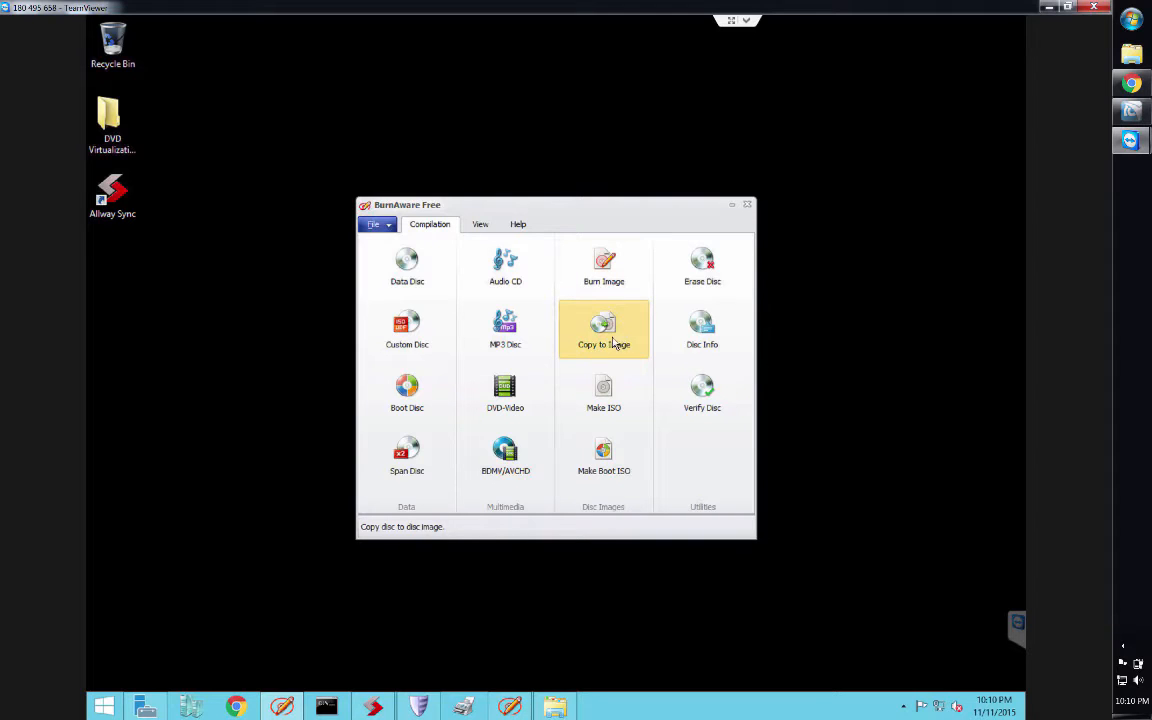
left_click(604, 328)
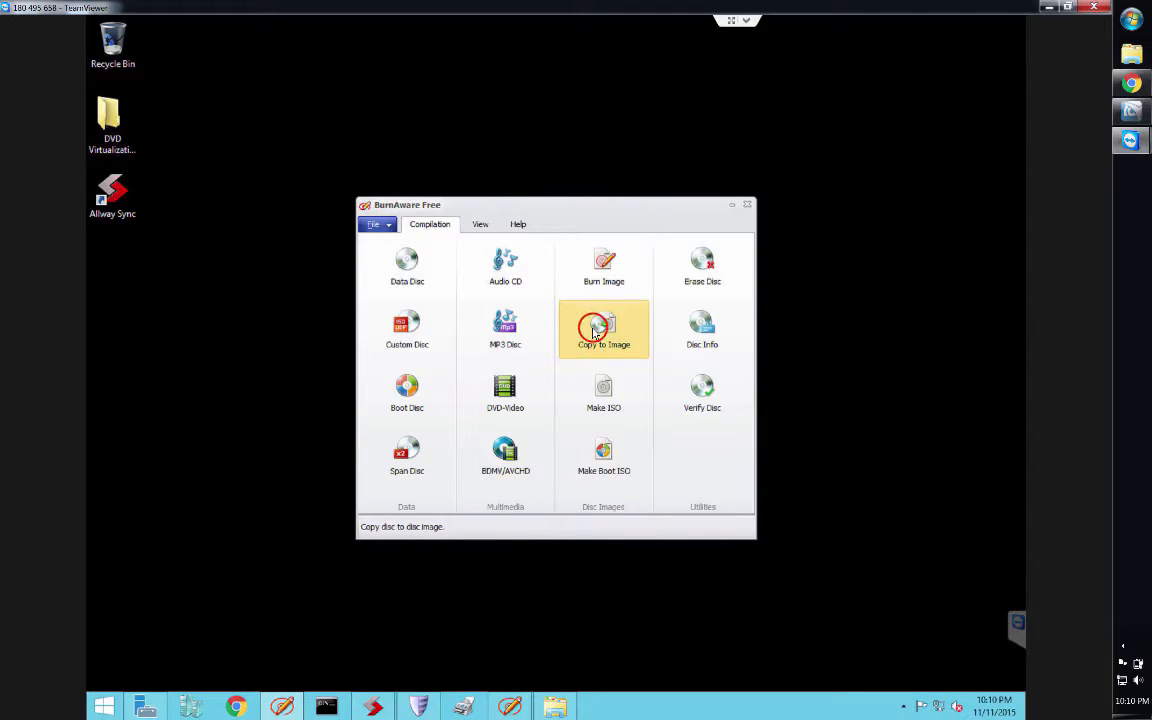
left_click(604, 330)
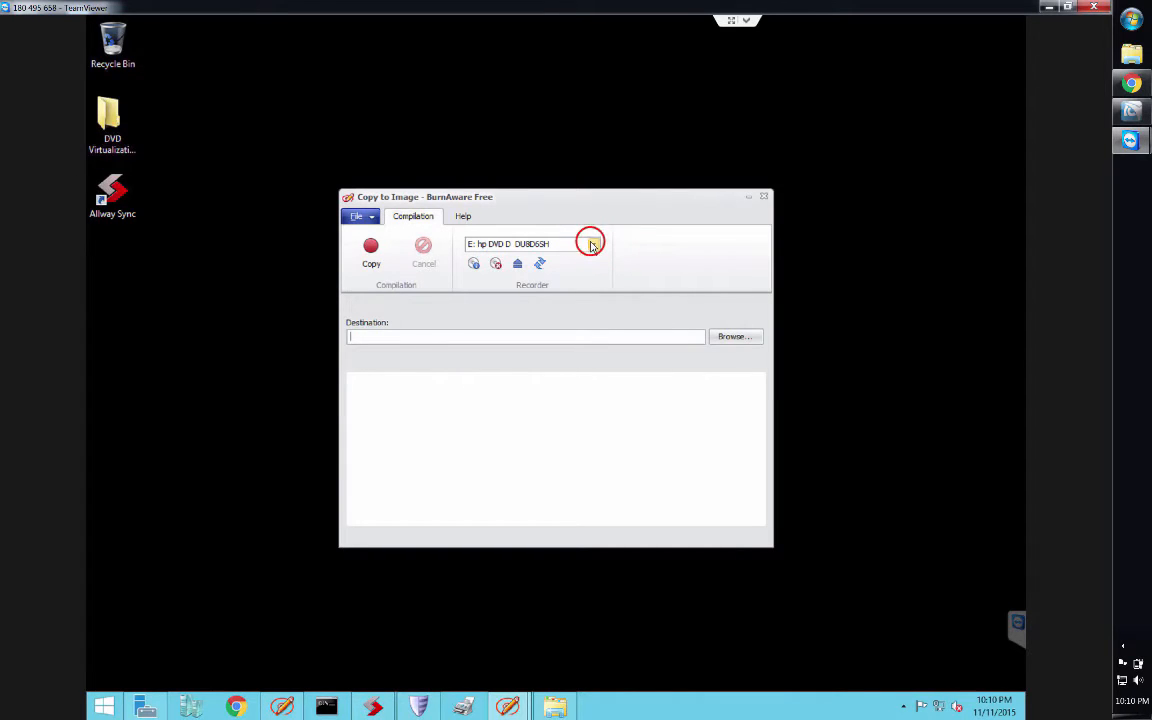
- Use the DVD drive as source and save the image as NEWDVD in the Virtual DVD ISO folder
left_click(592, 244)
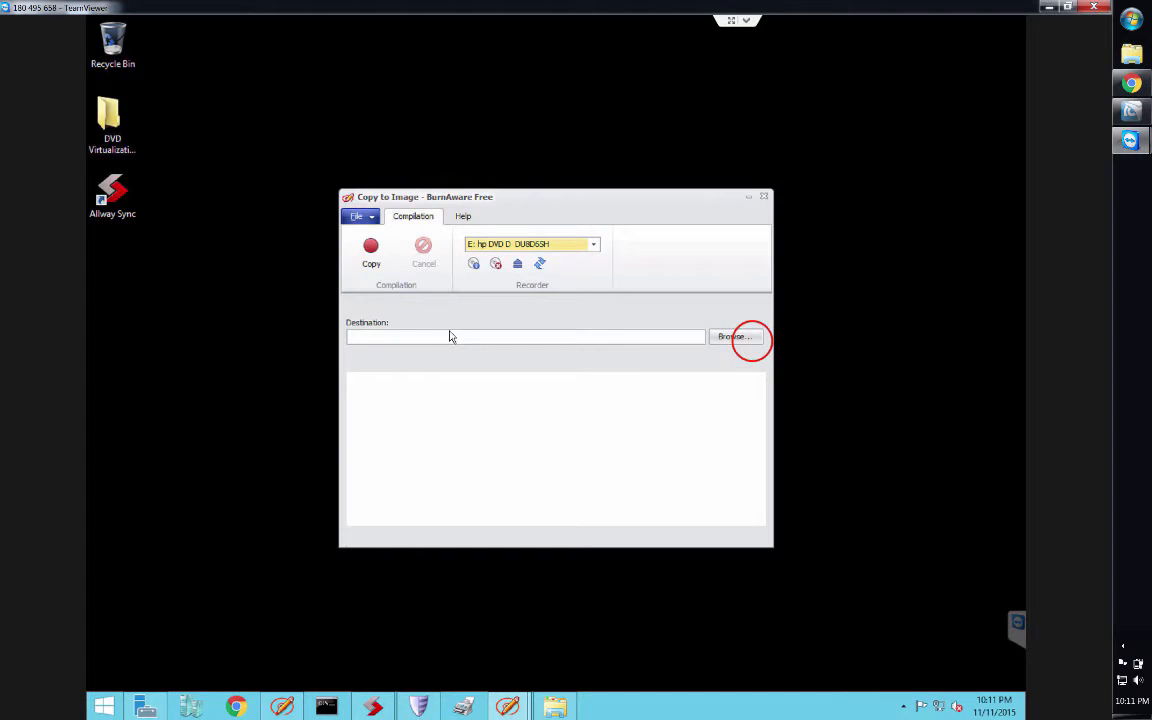
left_click(736, 336)
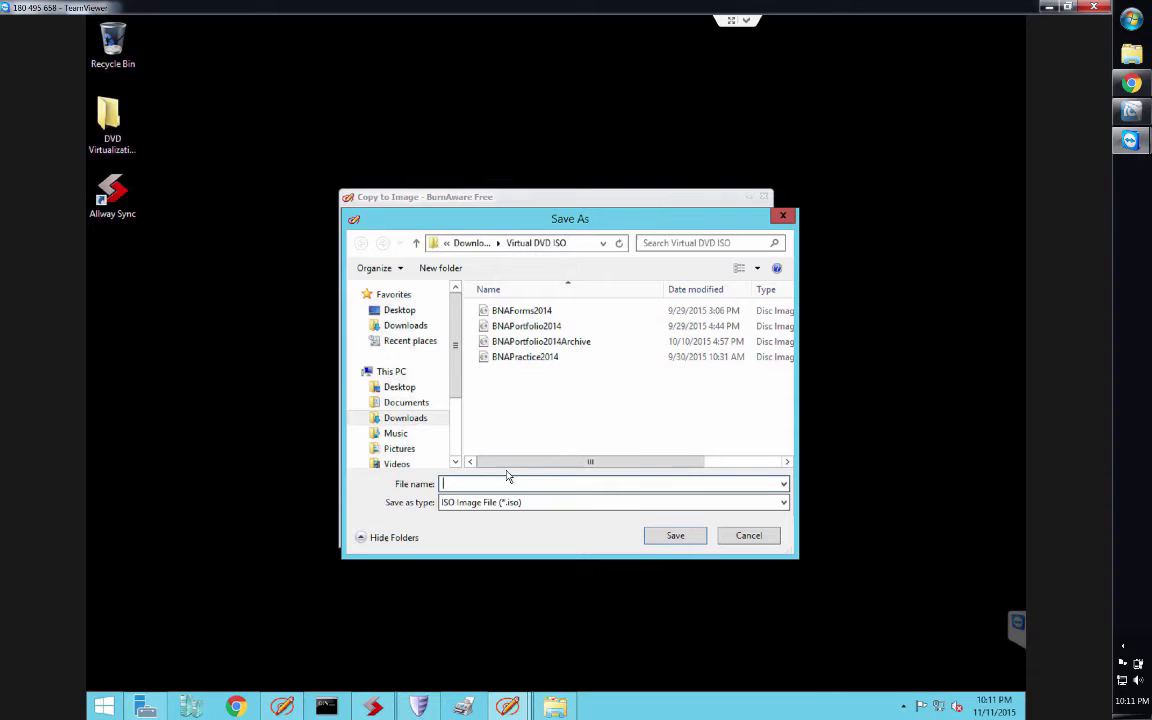
mouse_move(492, 498)
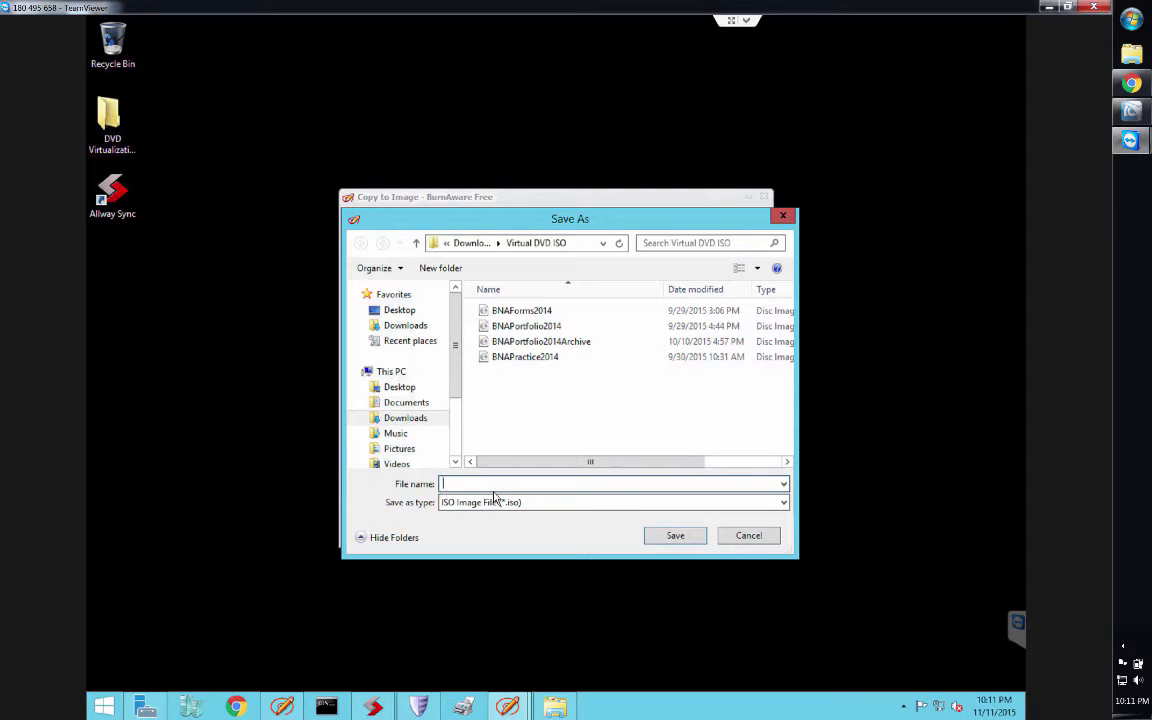
type("NEW")
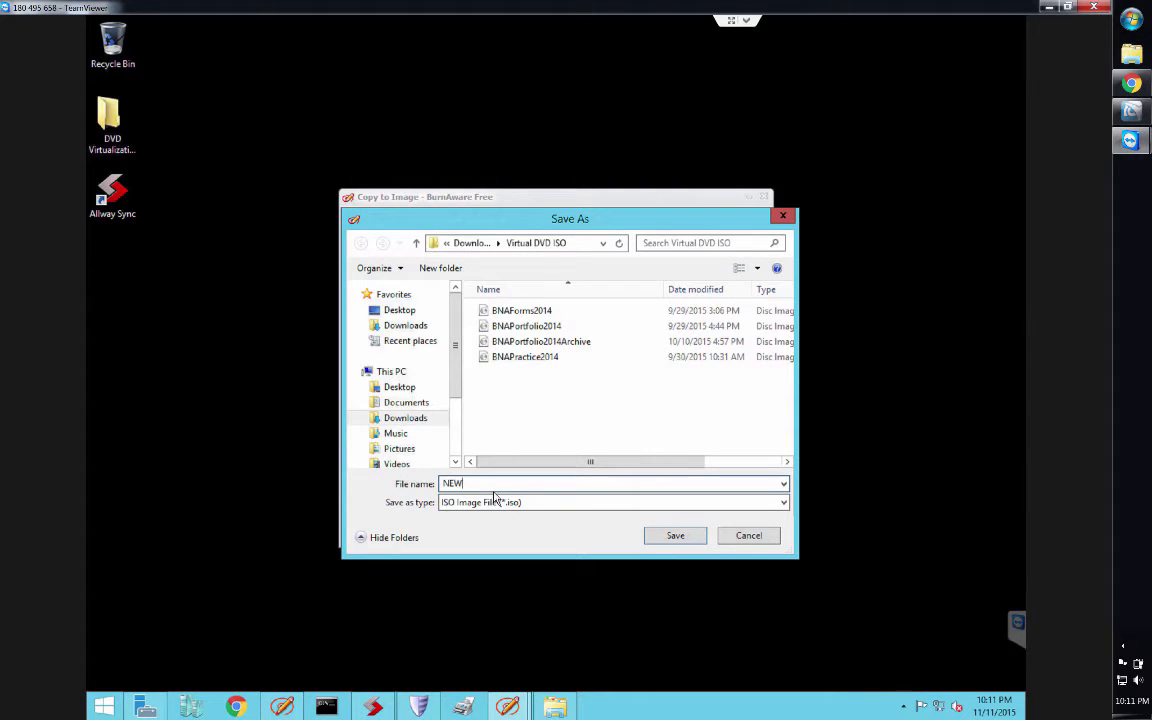
type("DVD")
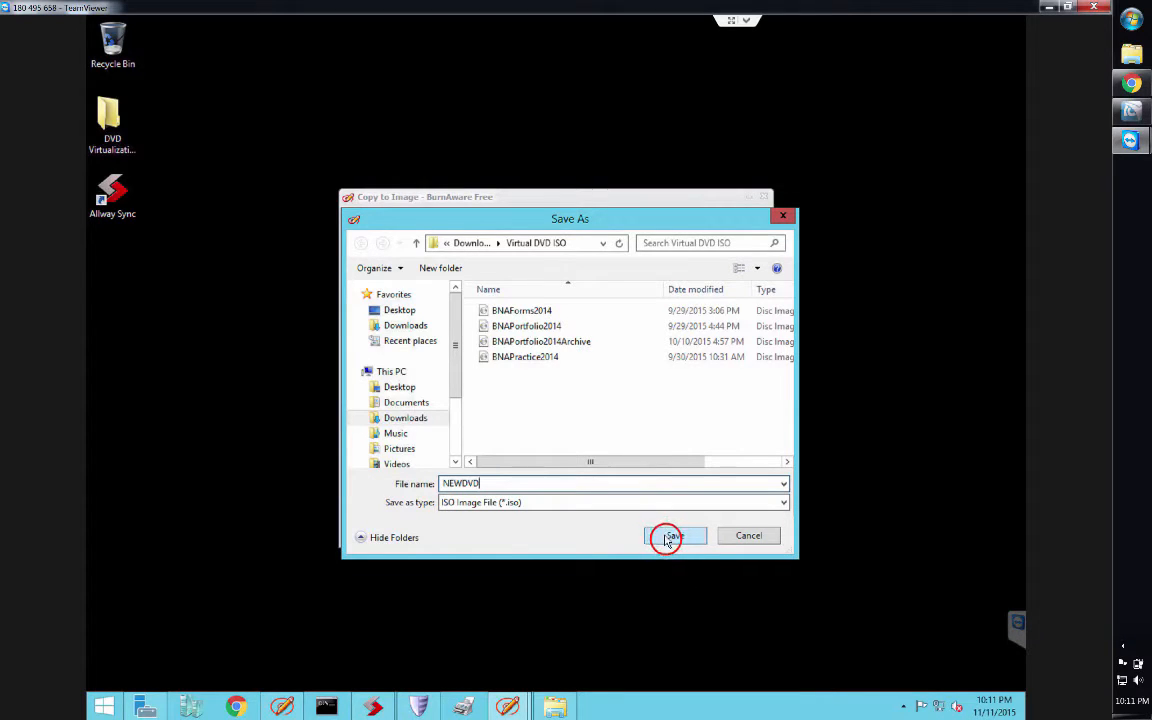
left_click(670, 536)
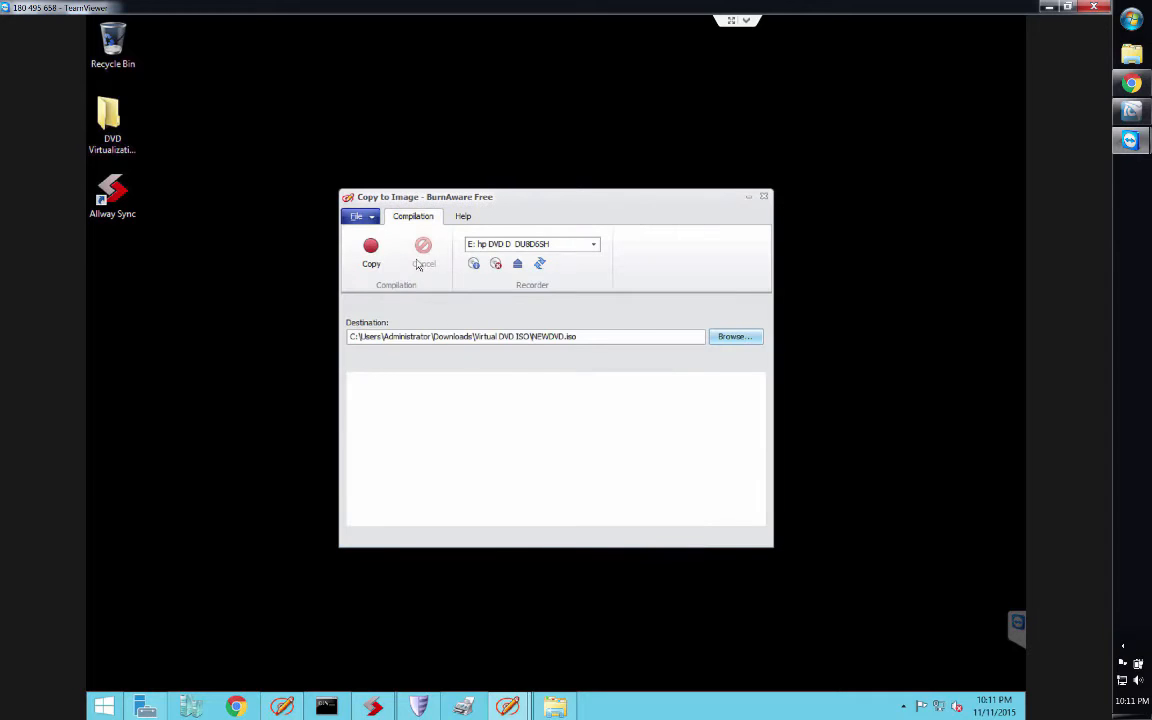
- Begin copying the disc into NEWDVD.iso and let the progress run
left_click(372, 252)
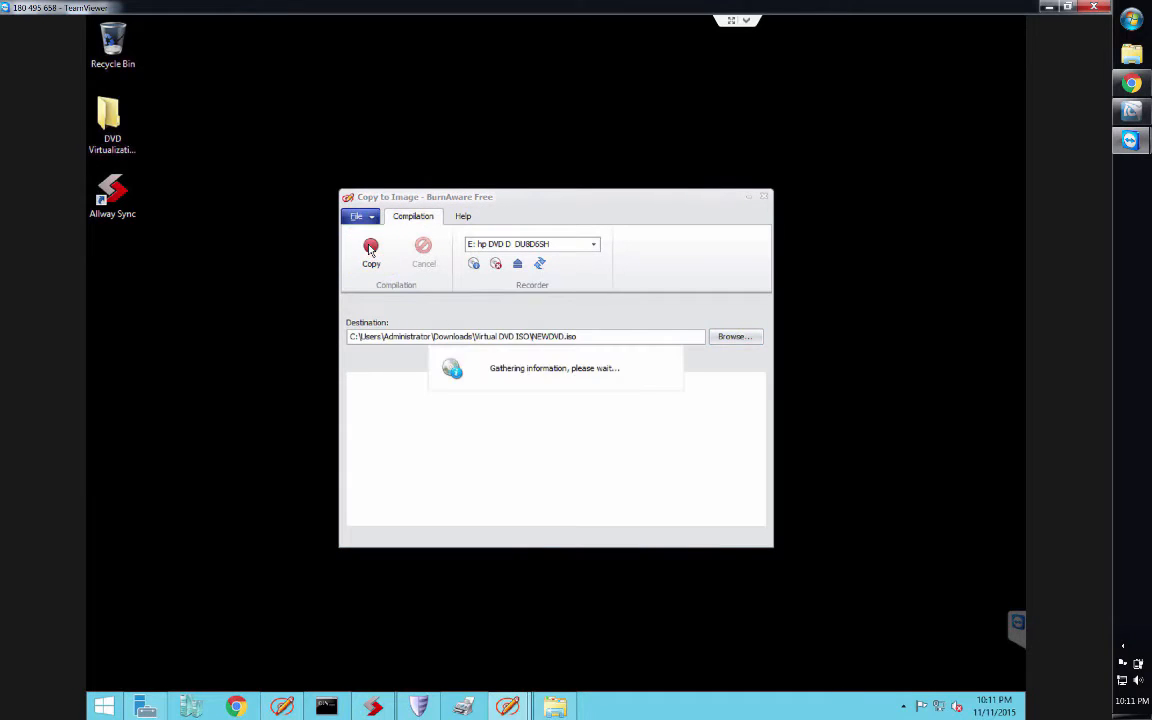
left_click(372, 252)
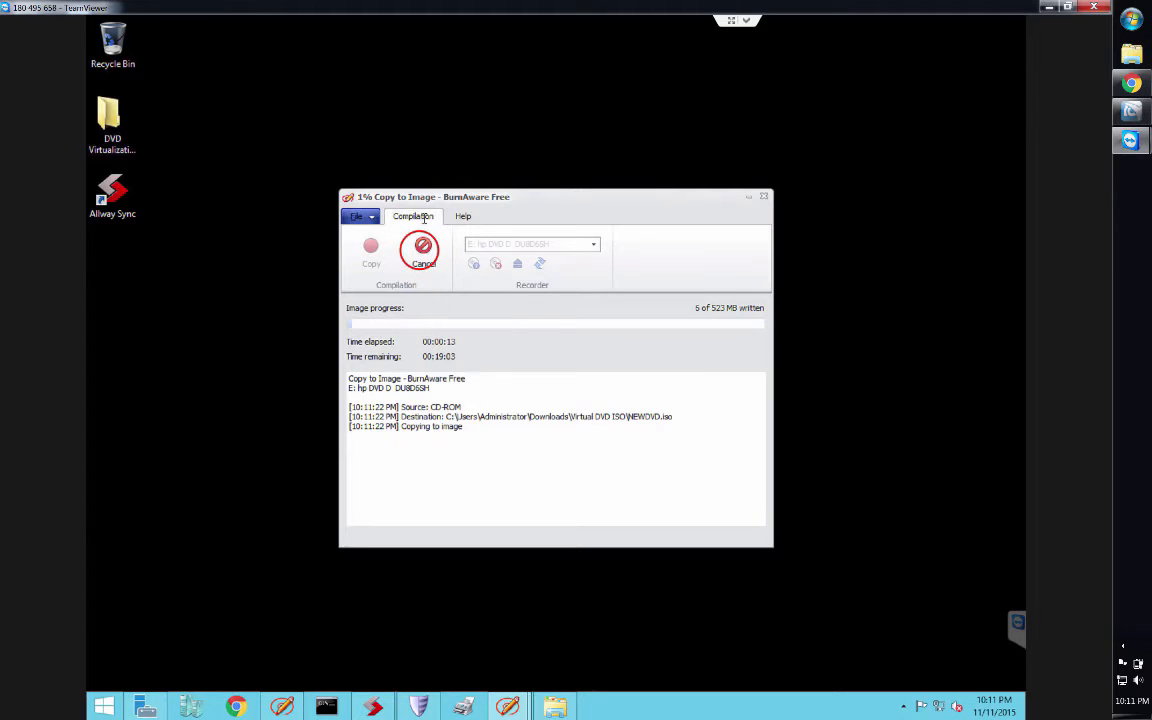
left_click(424, 250)
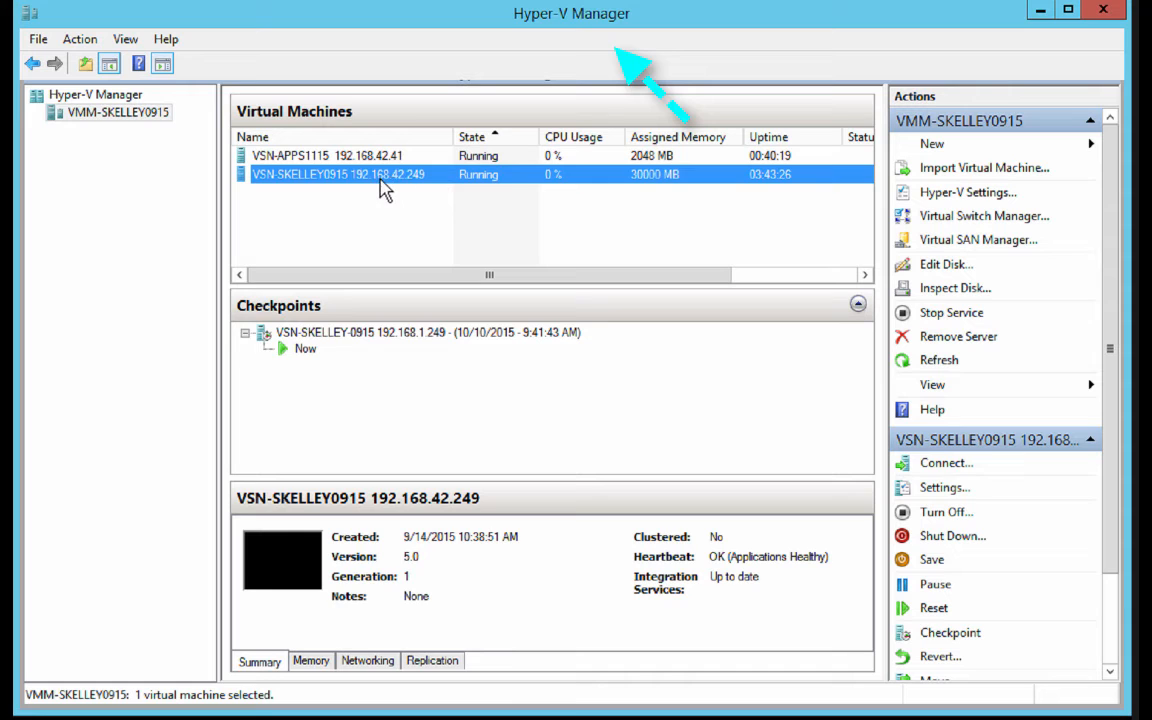
- Open the VSN-SKELLEY0915 VM's settings and view its DVD drives on IDE Controllers 0 and 1
right_click(338, 174)
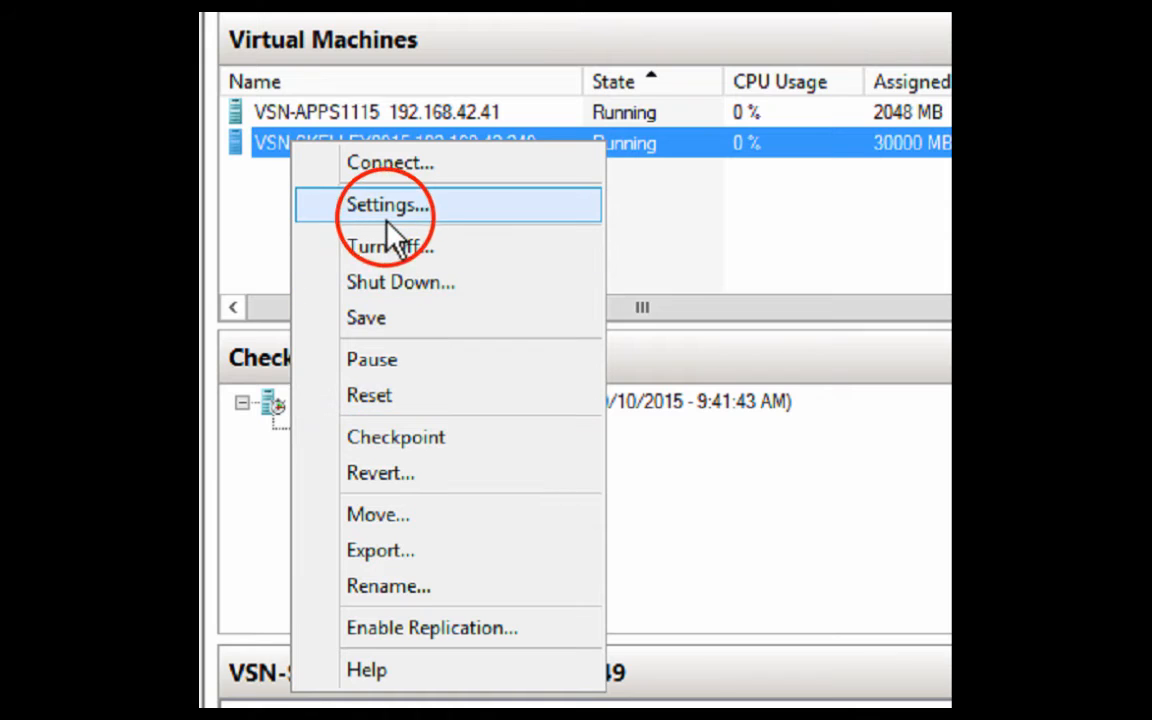
left_click(388, 204)
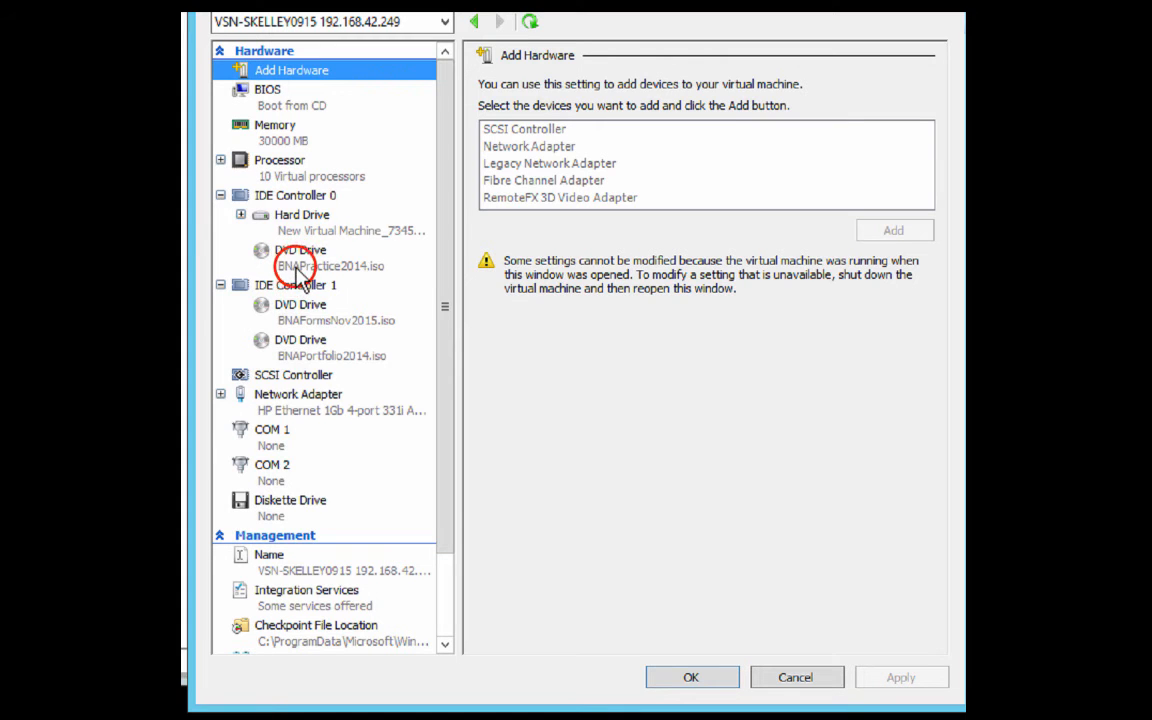
left_click(300, 256)
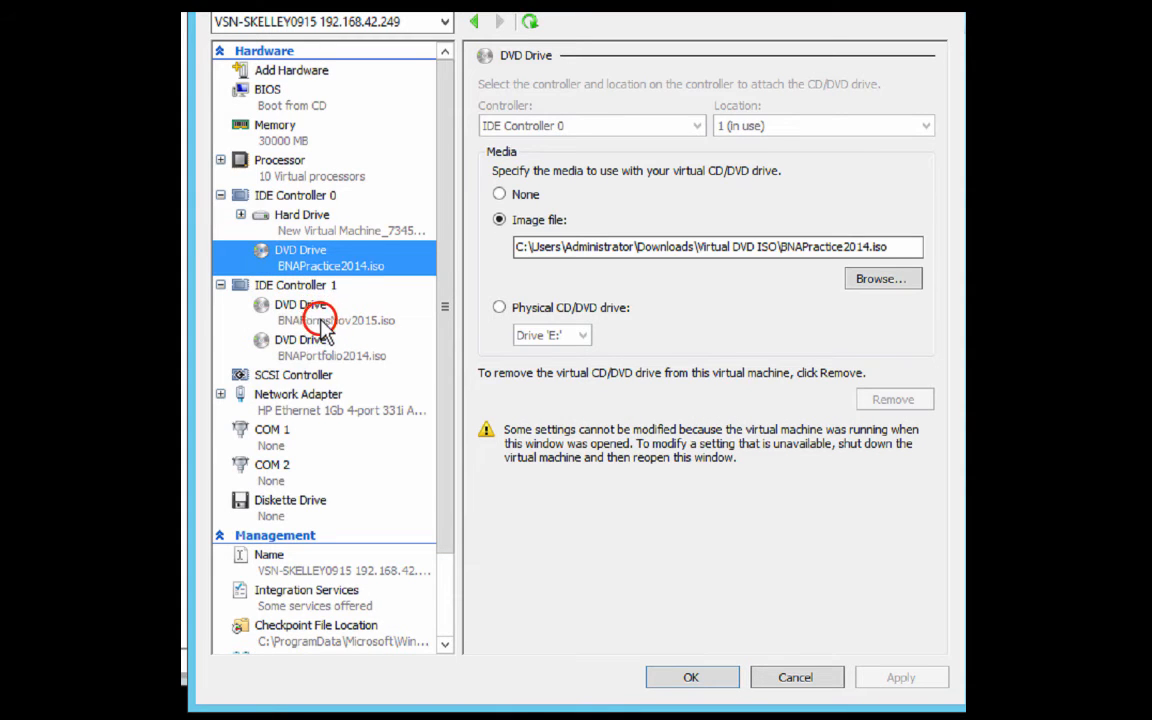
left_click(300, 312)
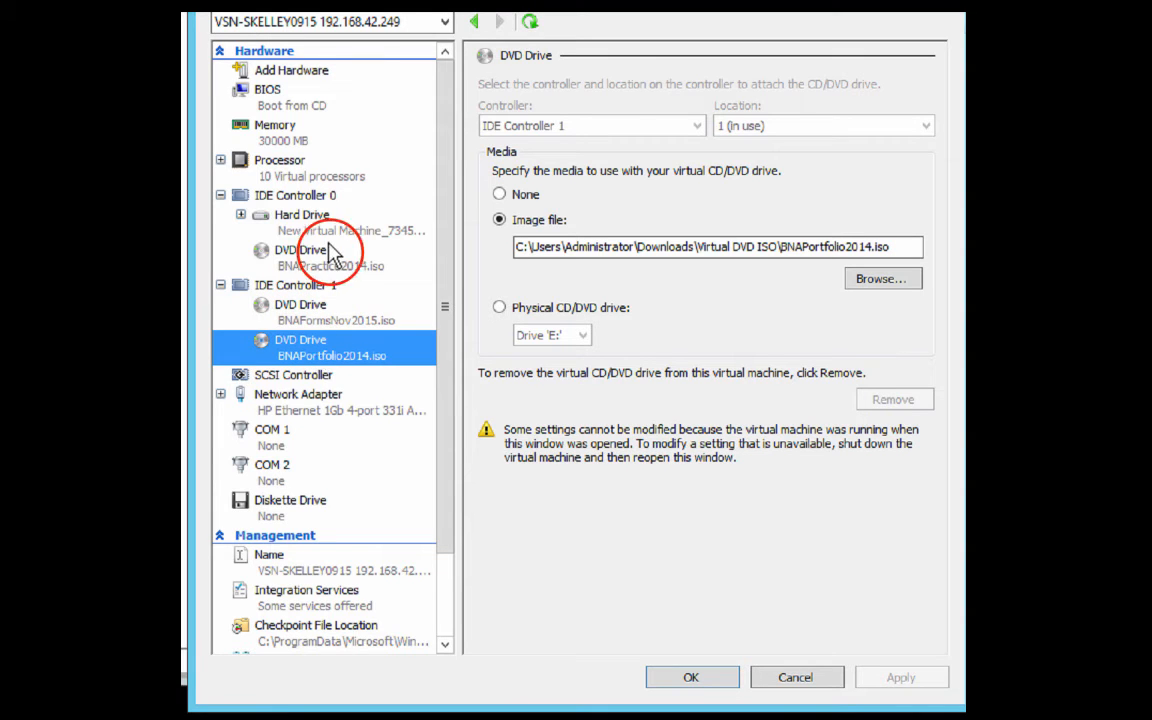
left_click(300, 256)
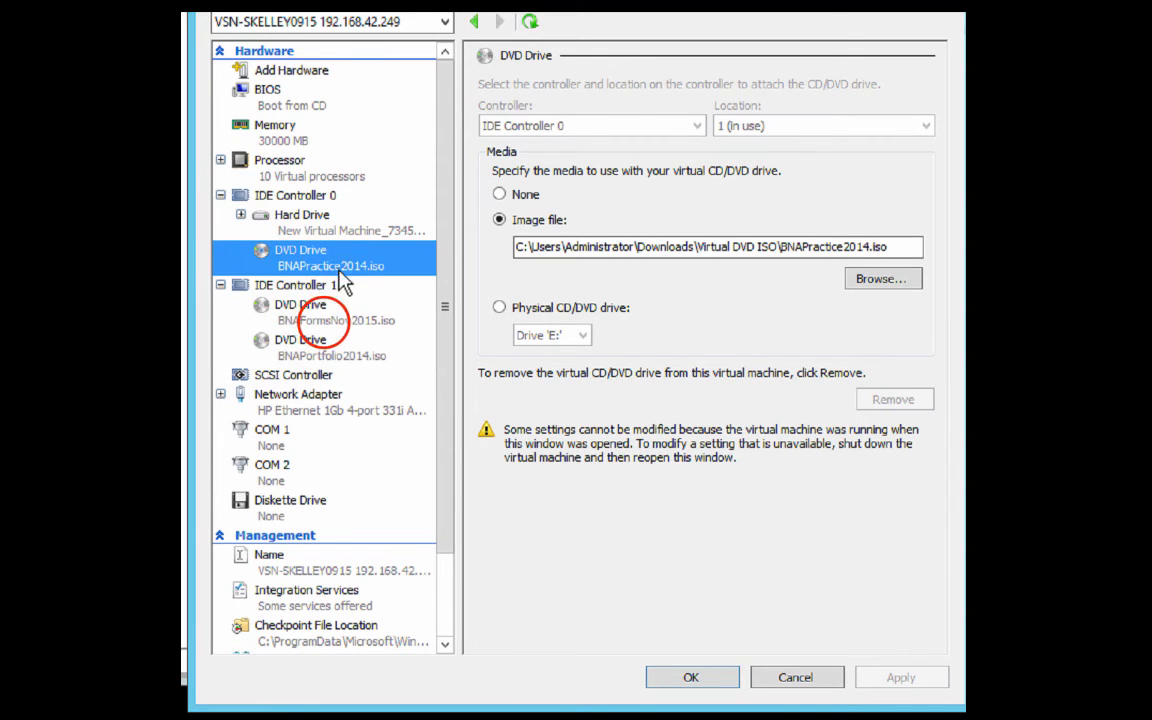
left_click(310, 312)
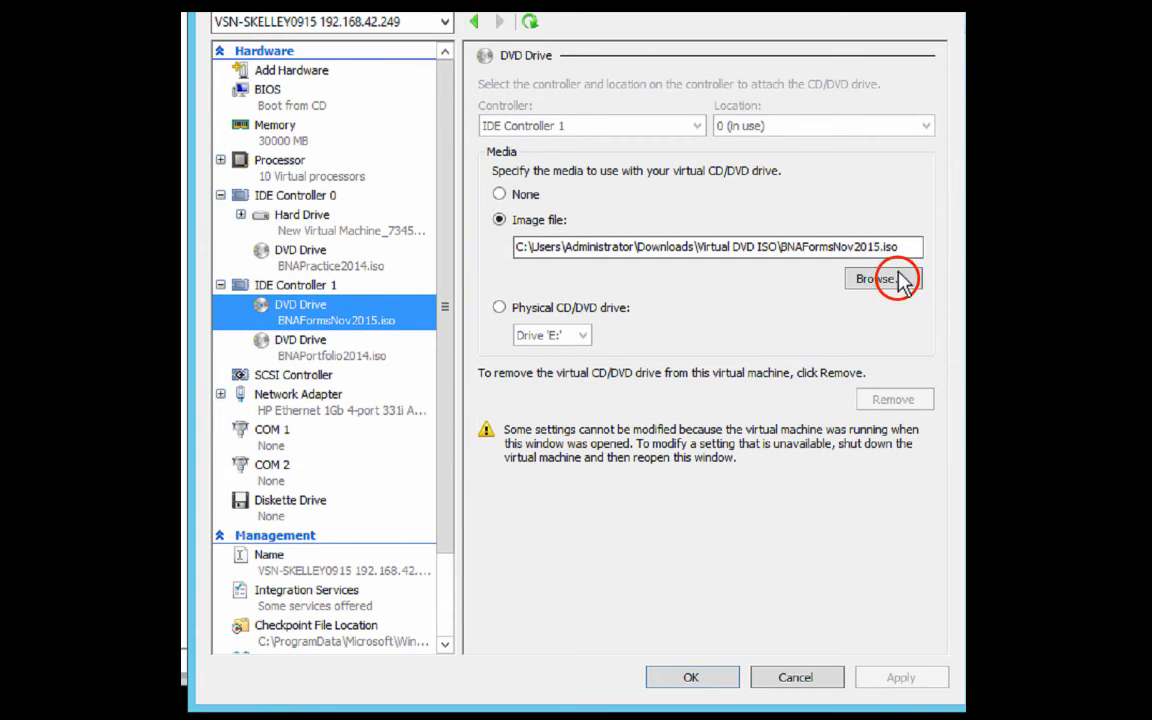
- Load BNAFormsNov2015.iso from the Virtual DVD ISO folder into the DVD drive and confirm with OK
left_click(880, 278)
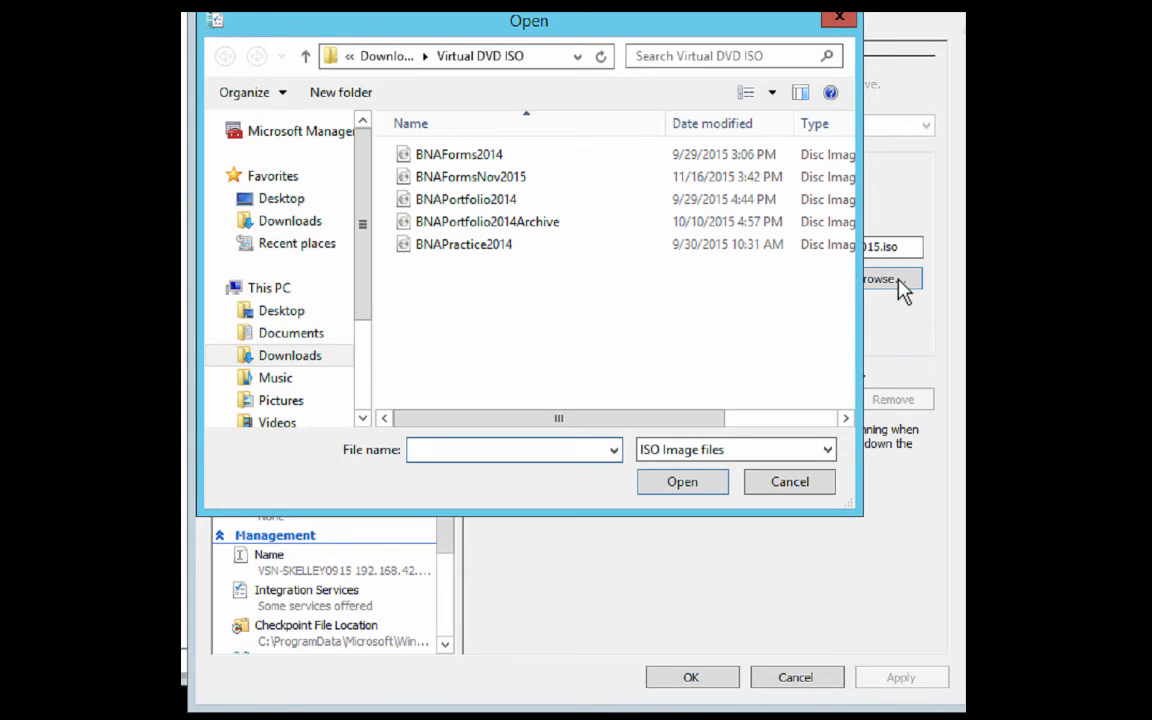
left_click(470, 176)
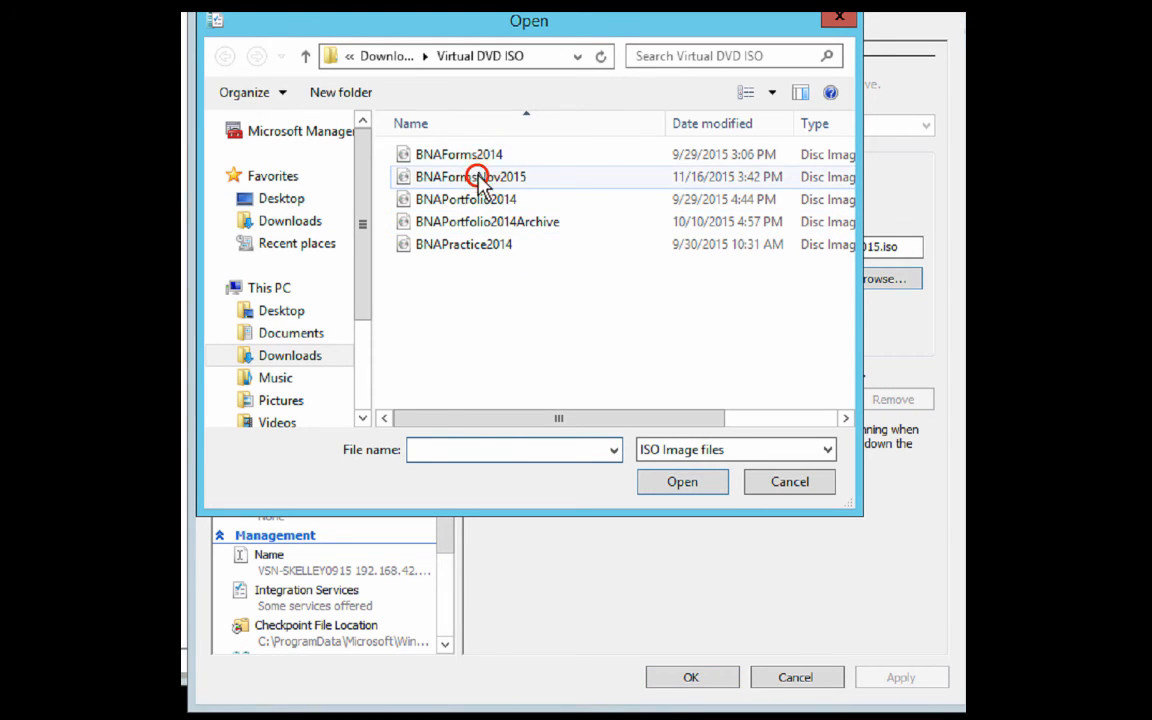
left_click(470, 176)
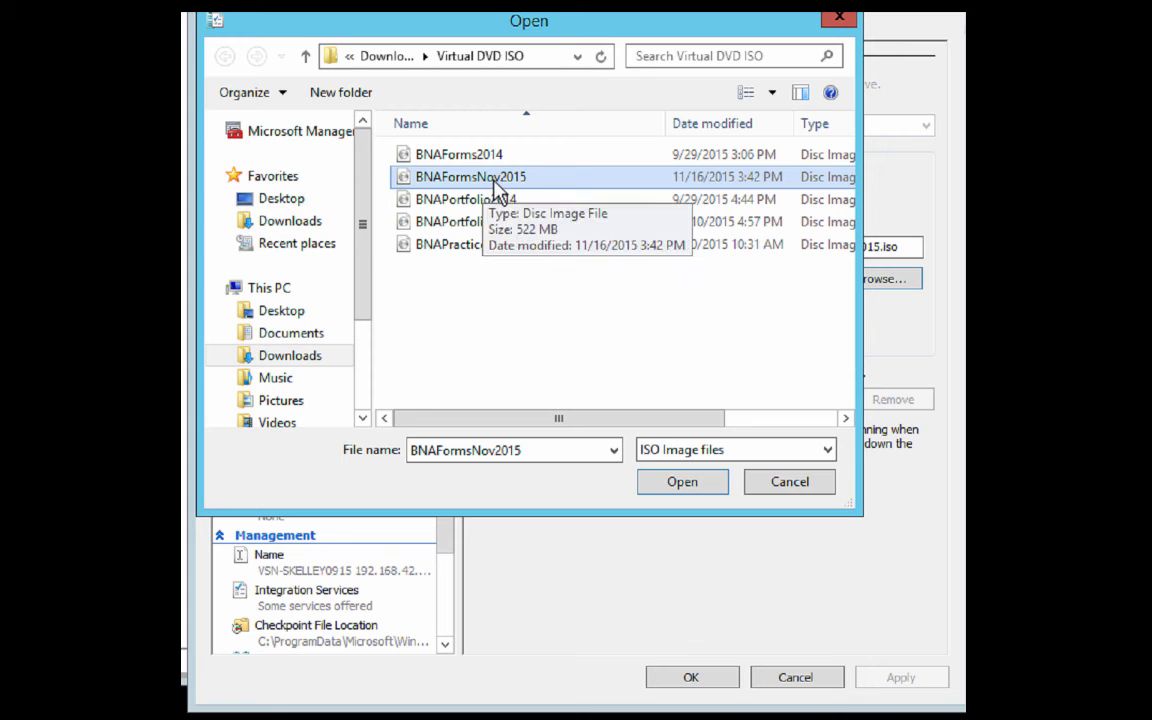
mouse_move(700, 190)
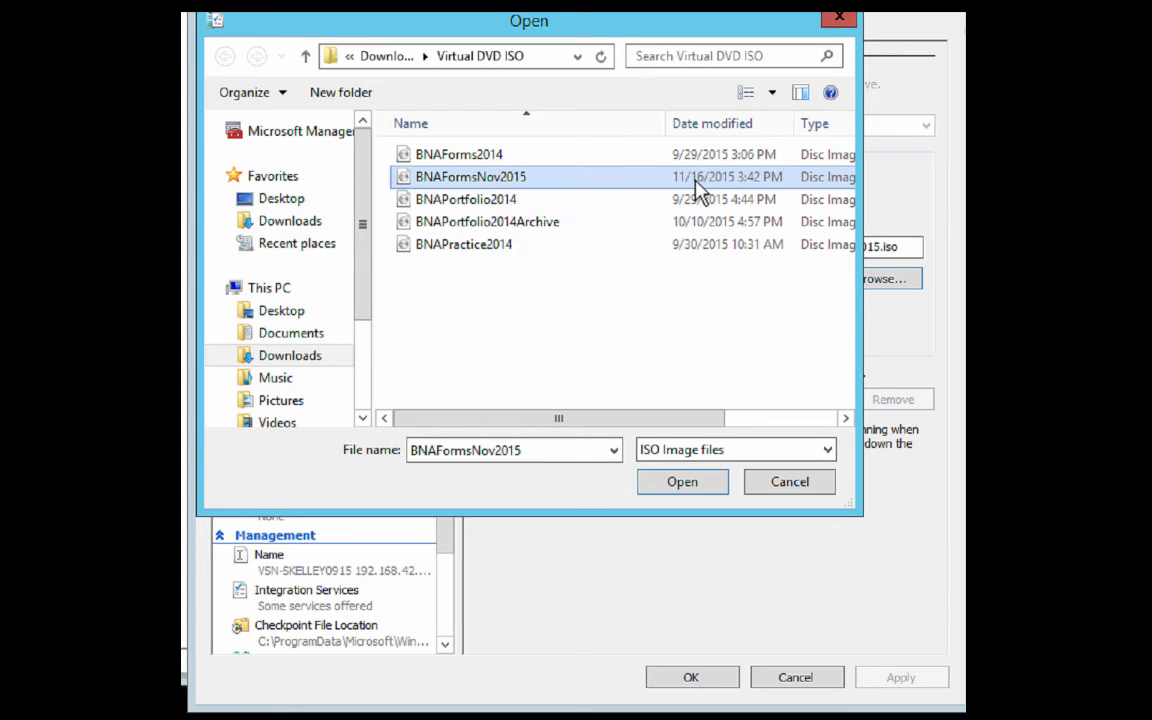
left_click(682, 480)
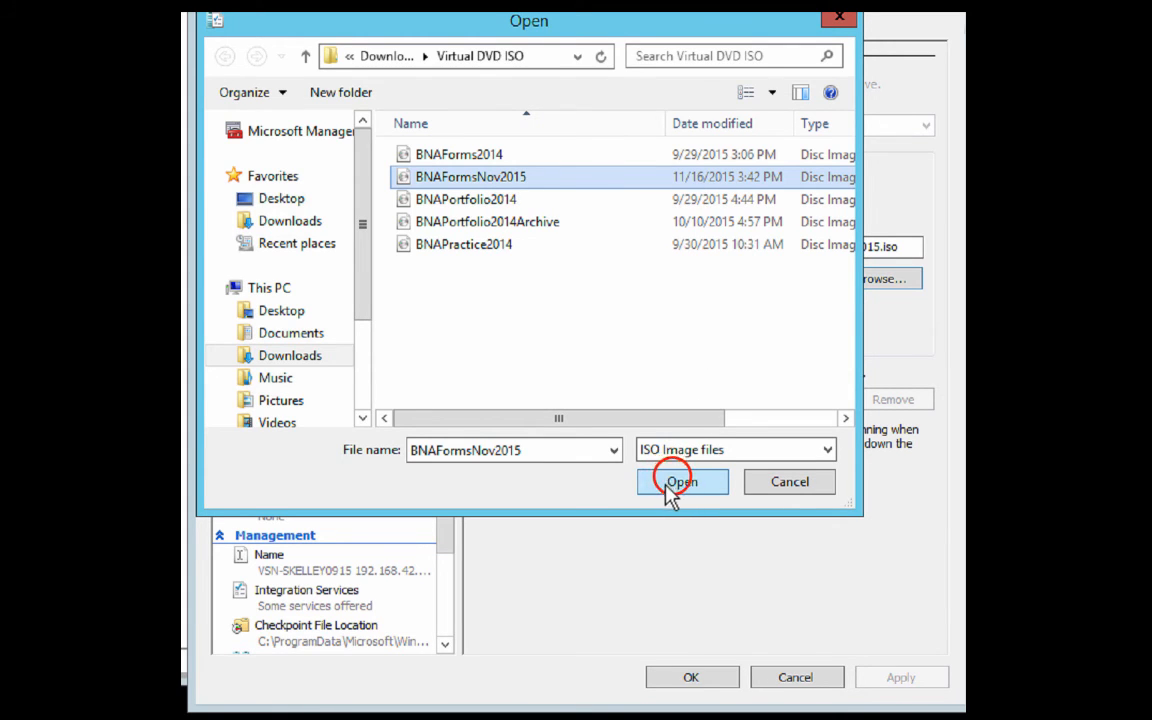
left_click(680, 480)
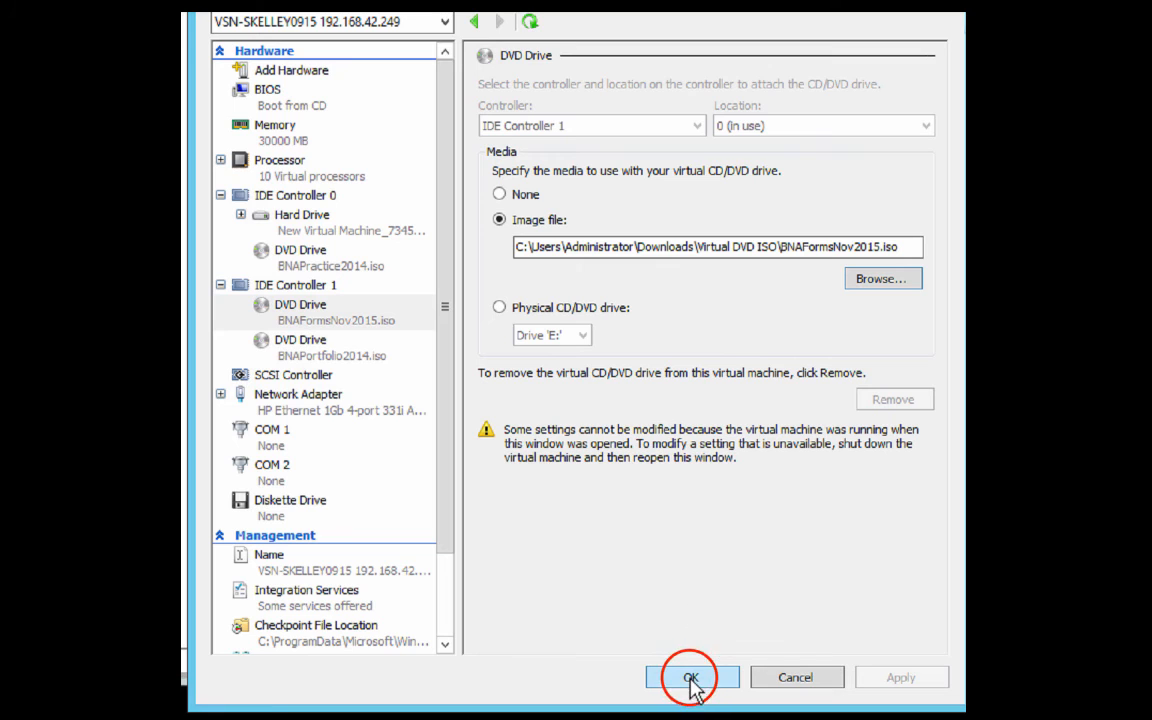
left_click(692, 676)
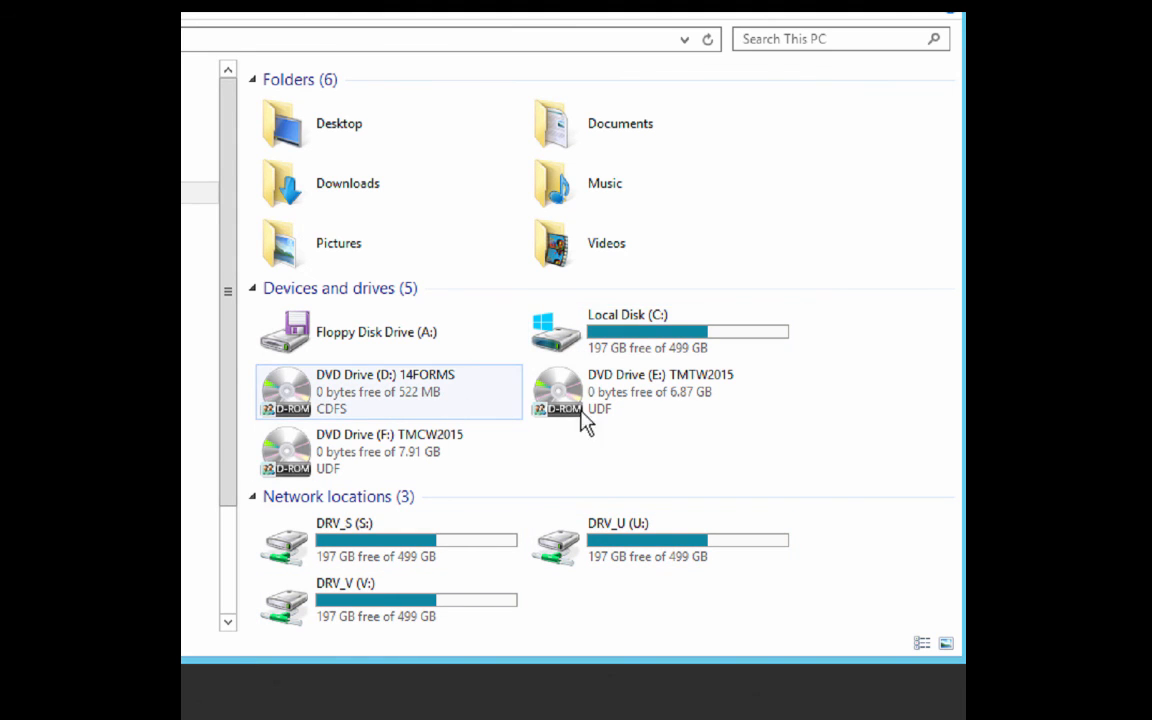
- Open DVD Drive (D:) 14FORMS in This PC to list the mounted disc's files
left_click(388, 452)
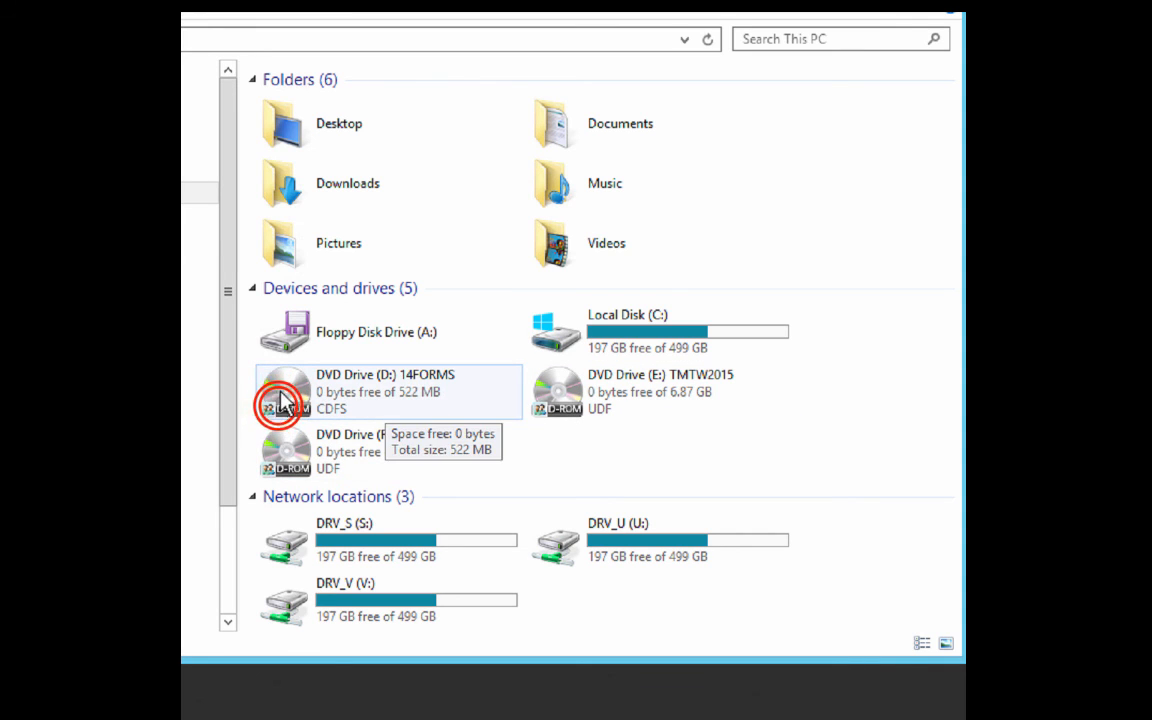
double_click(284, 390)
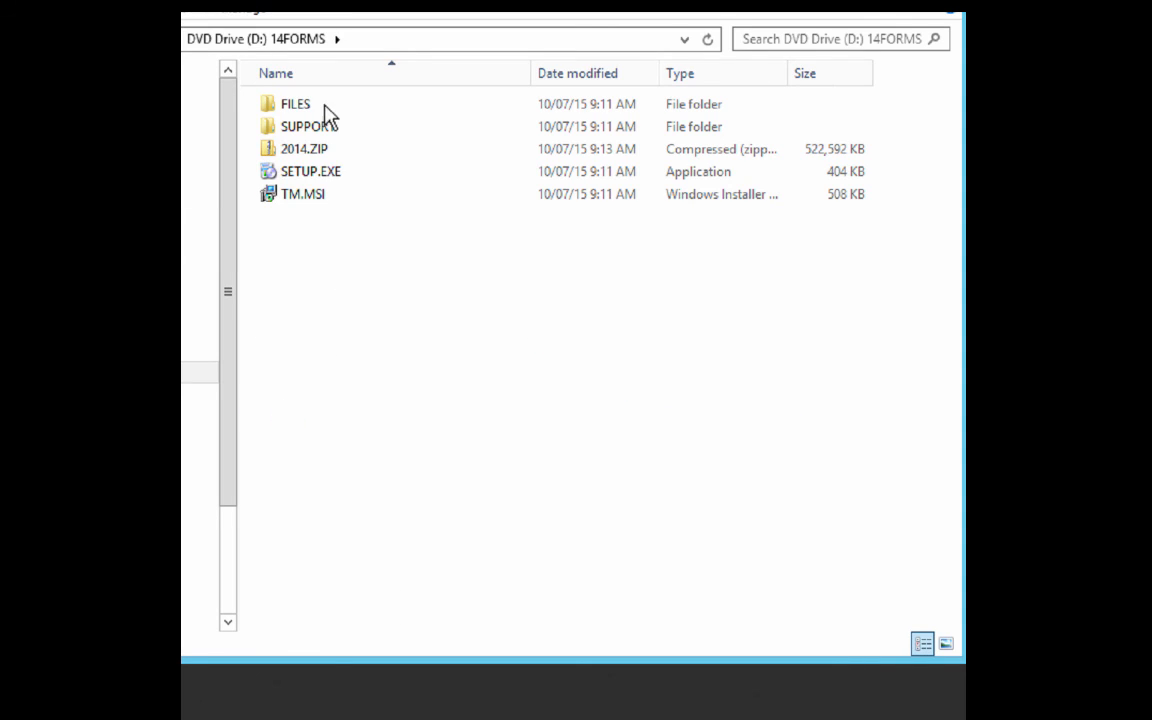